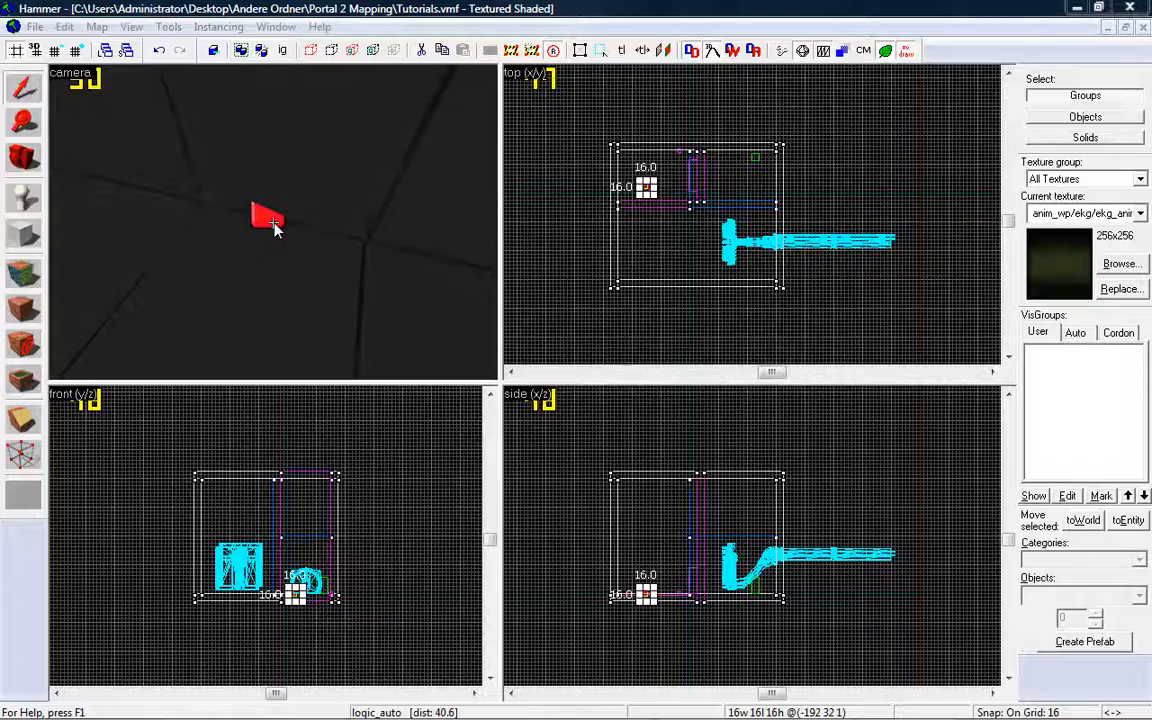
# Open the Object Properties of the info_player_start entity in the camera view
pyautogui.doubleClick(268, 218)
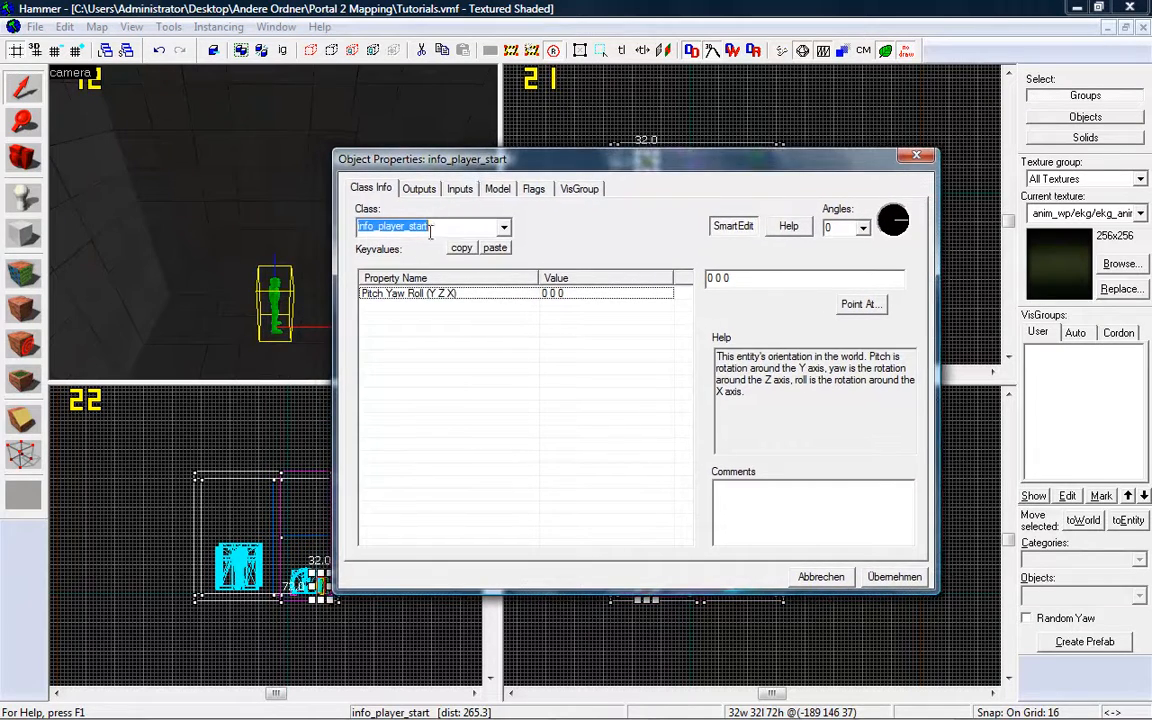
# Change the entity class to npc_security_camera and apply it
pyautogui.write('npc')
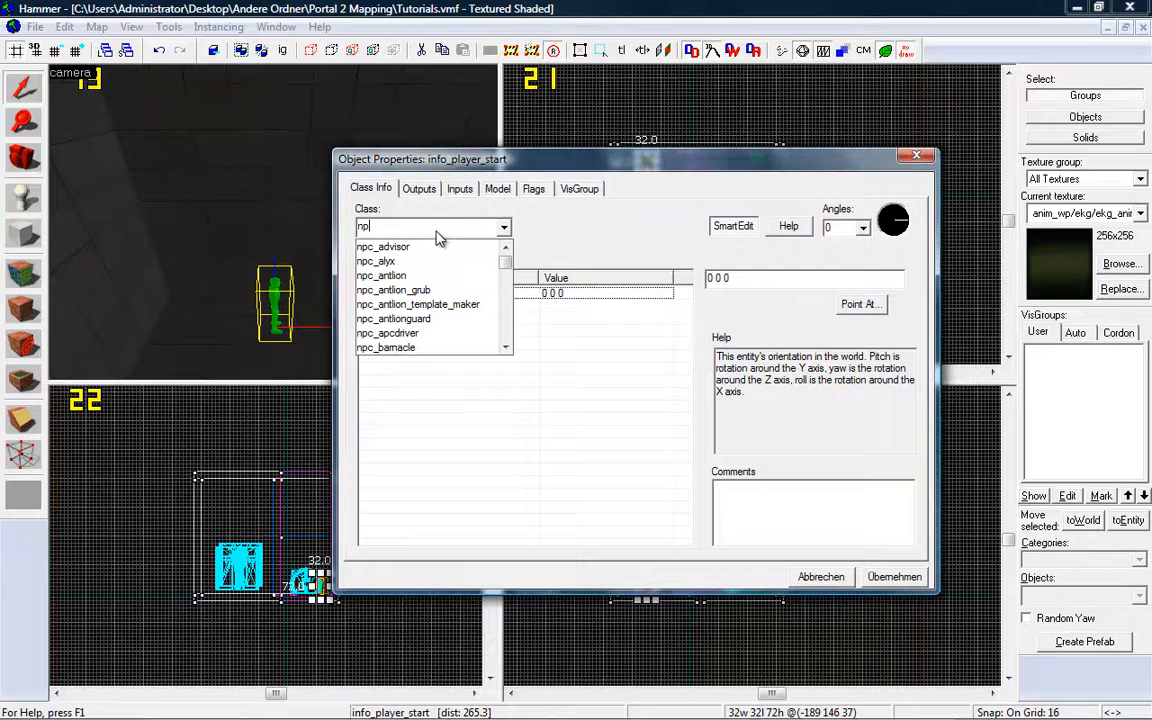
pyautogui.click(504, 283)
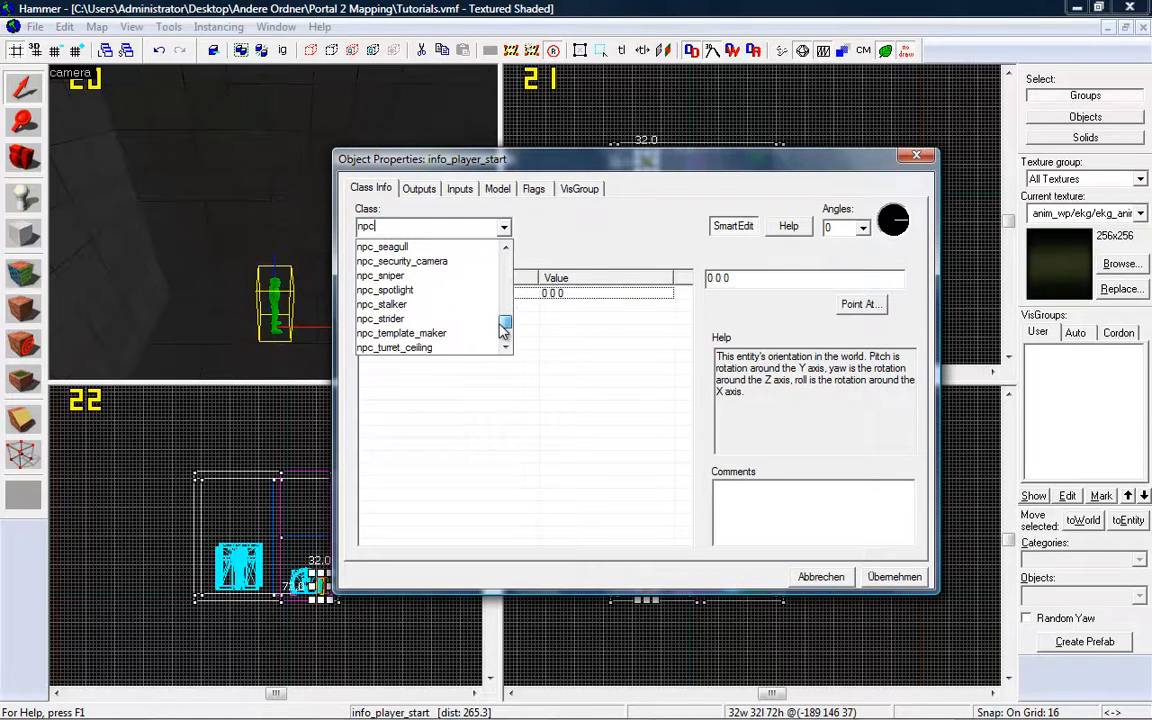
pyautogui.click(402, 261)
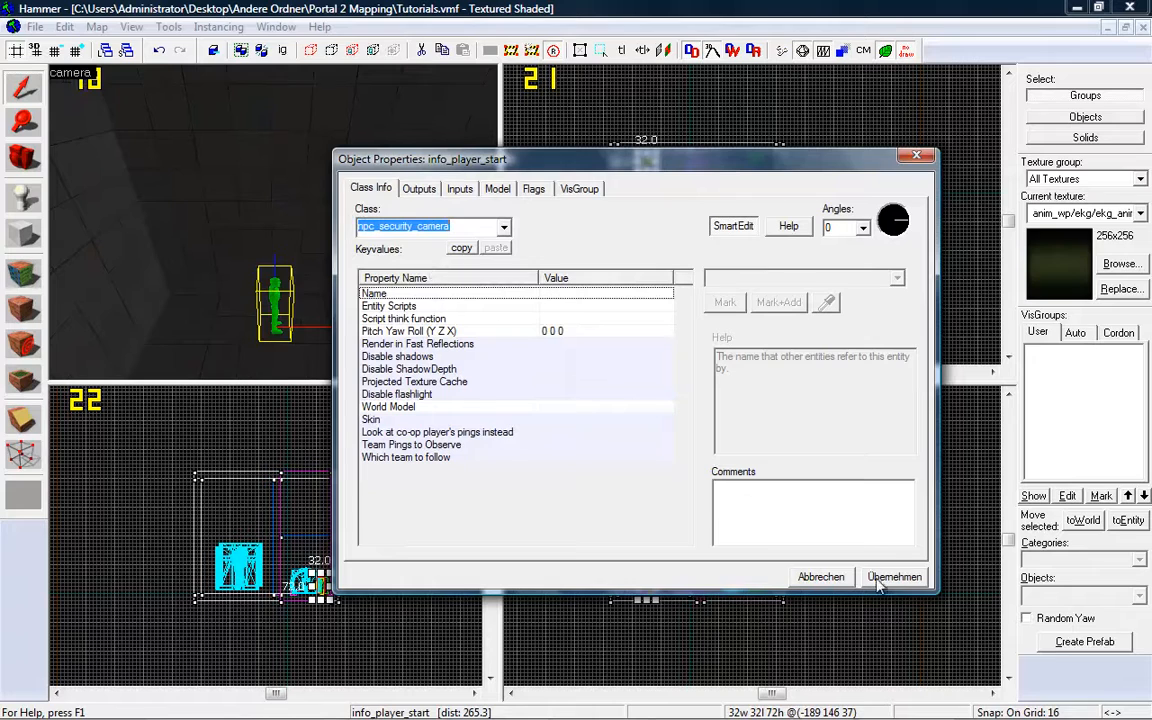
pyautogui.click(893, 576)
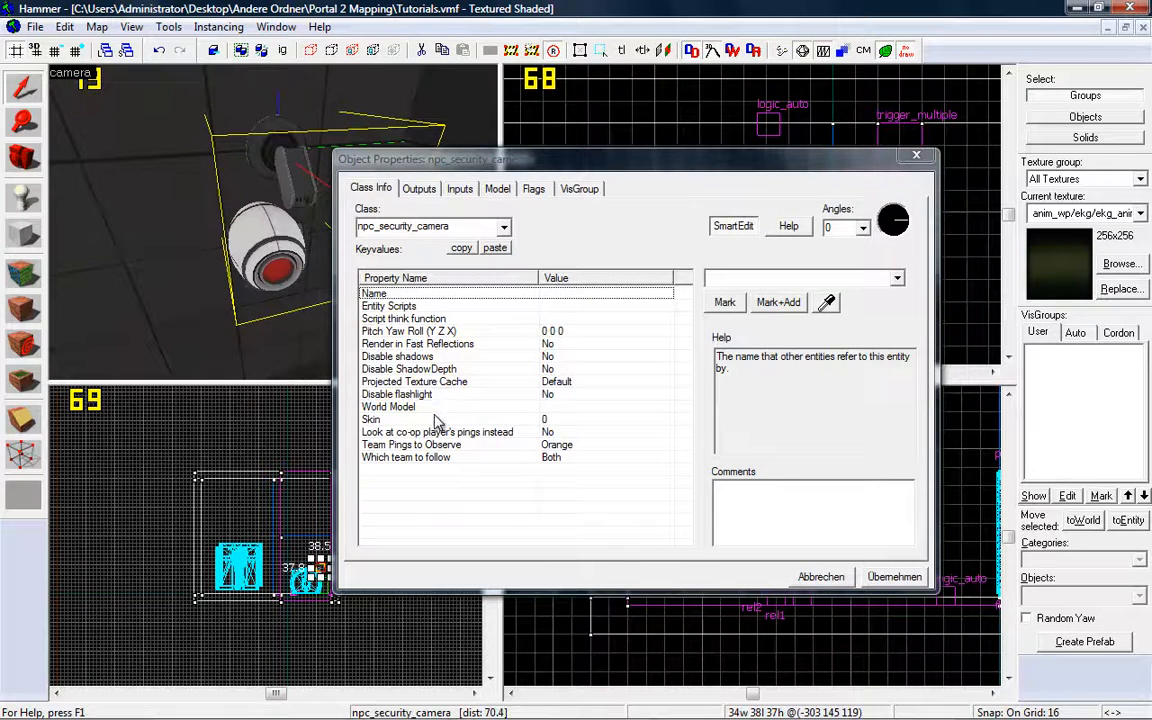
# Select the Skin keyvalue and begin editing its value, currently 0
pyautogui.click(388, 419)
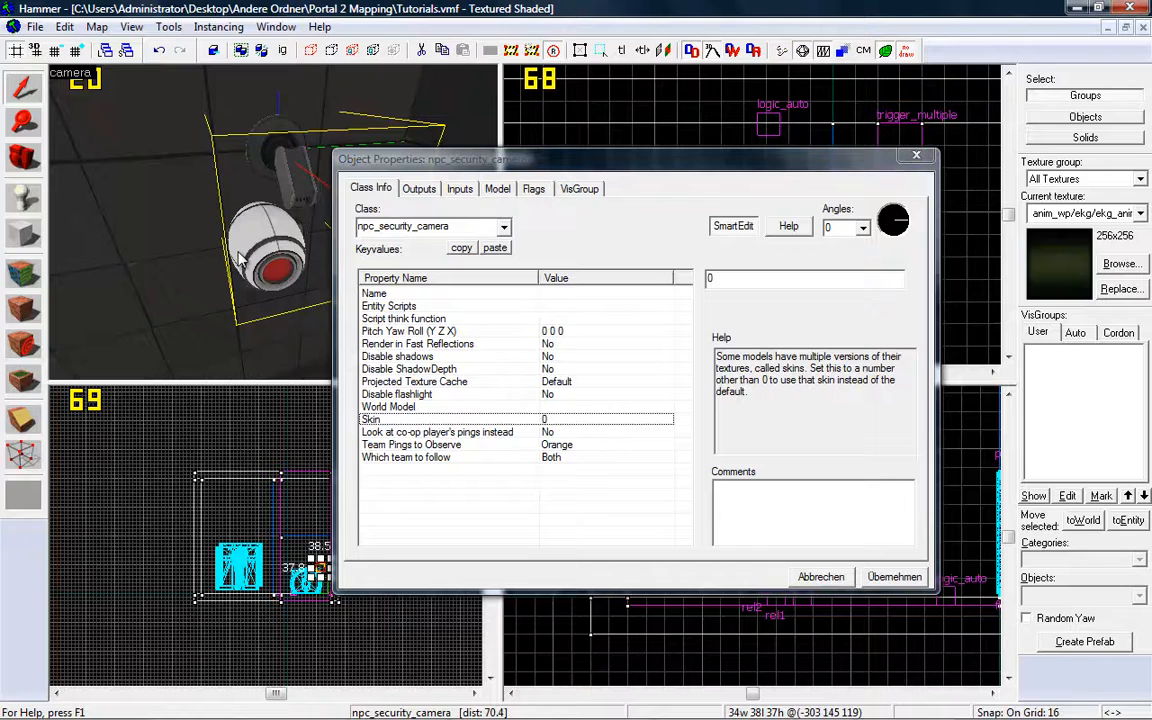
pyautogui.click(805, 278)
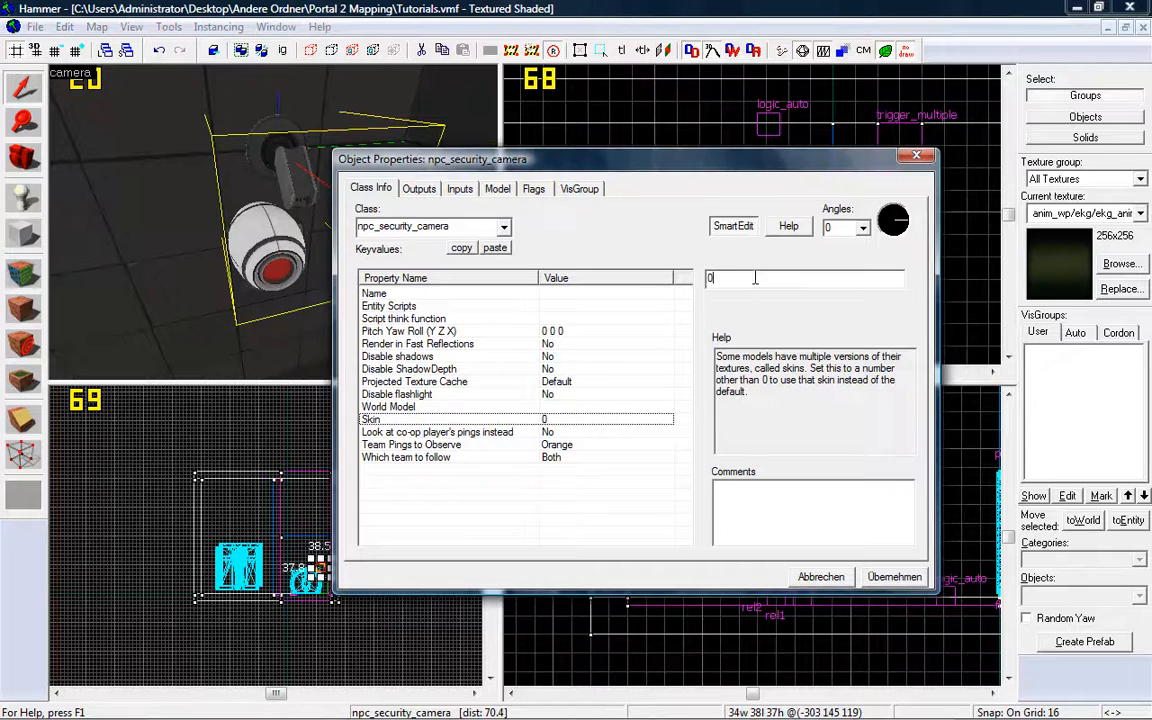